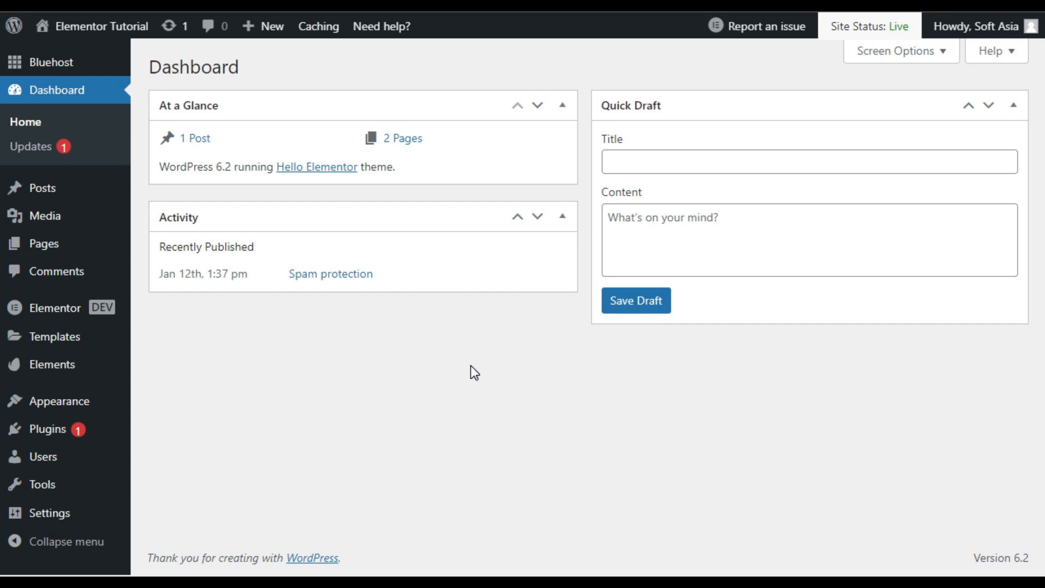
{"action": "mouse_move", "coordinate": [297, 382]}
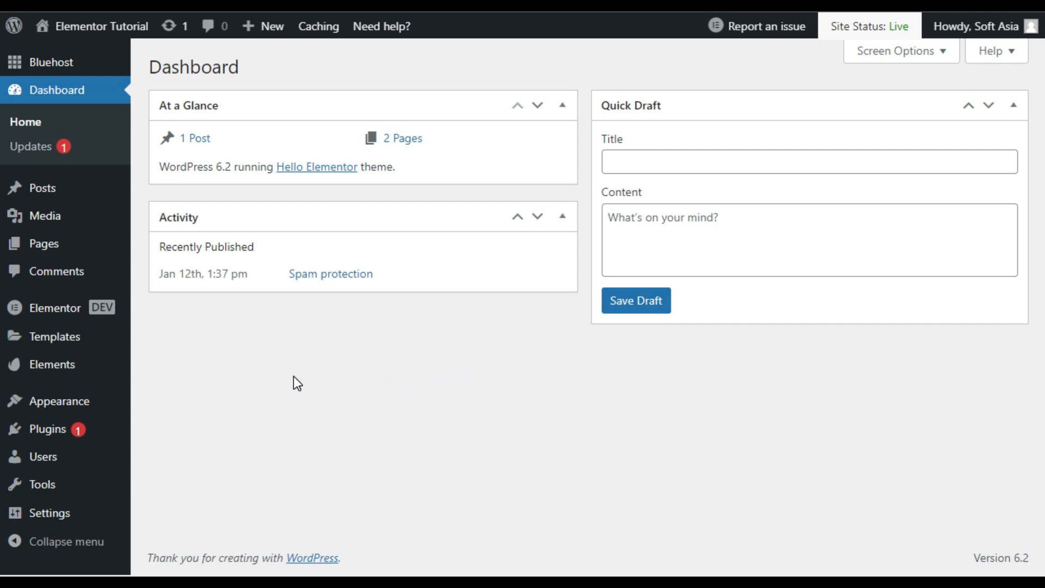
{"action": "mouse_move", "coordinate": [335, 324]}
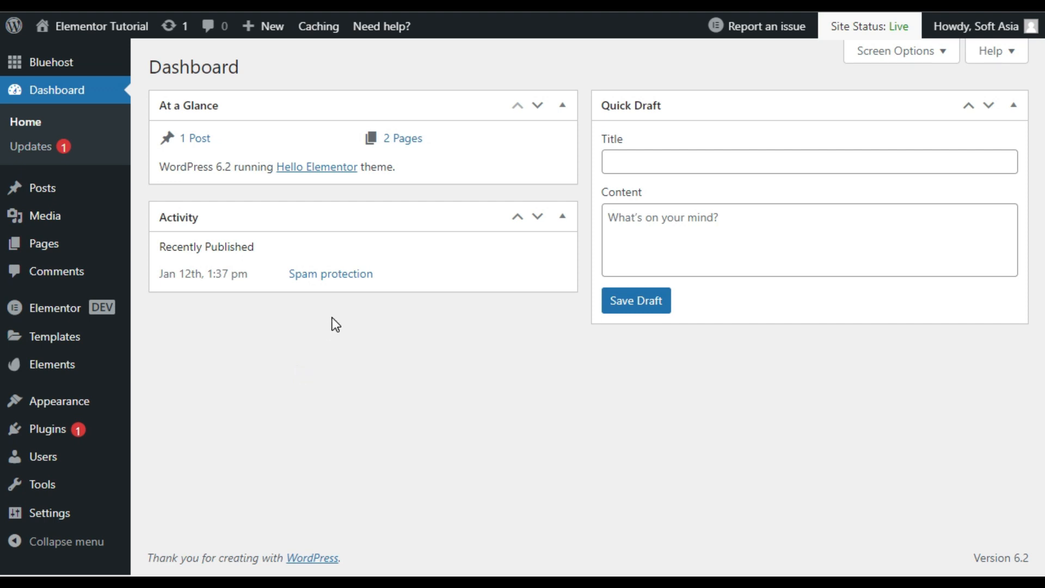
{"action": "mouse_move", "coordinate": [297, 336]}
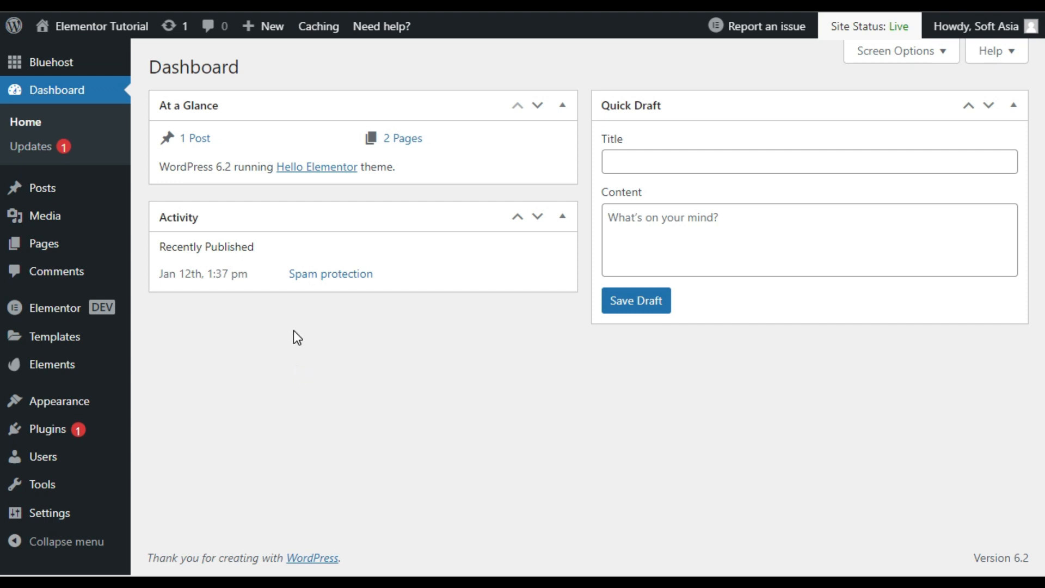
{"action": "mouse_move", "coordinate": [47, 429]}
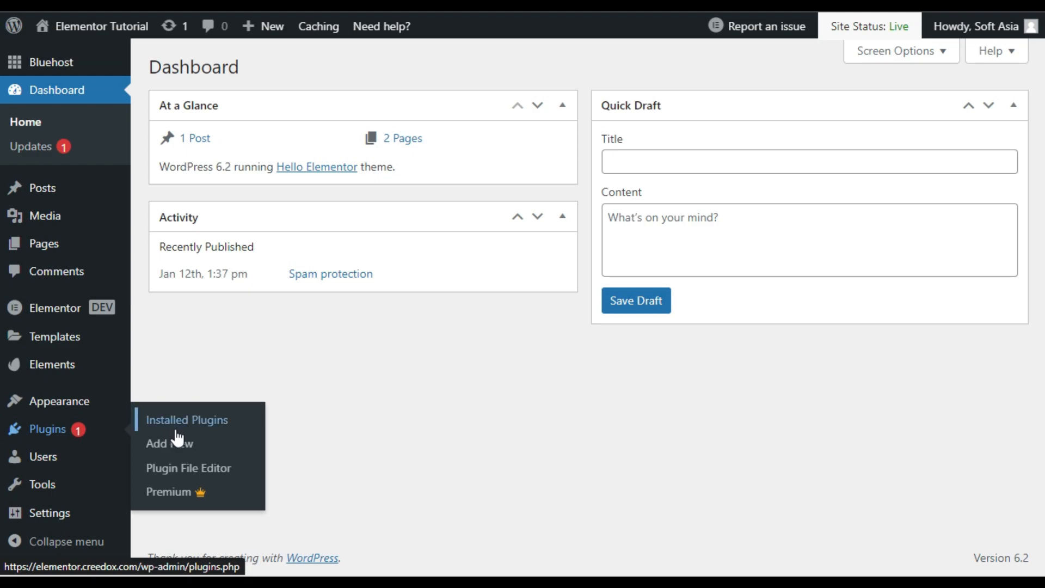
Search for 'LionScripts: IP Blocker Lite', install it and activate it.
{"action": "left_click", "coordinate": [157, 443]}
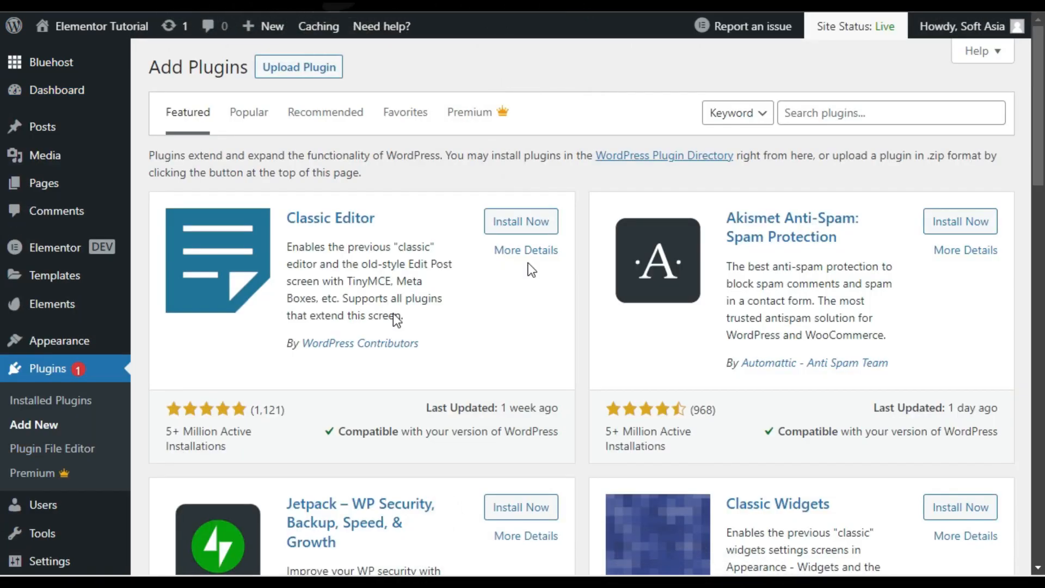
{"action": "left_click", "coordinate": [890, 112]}
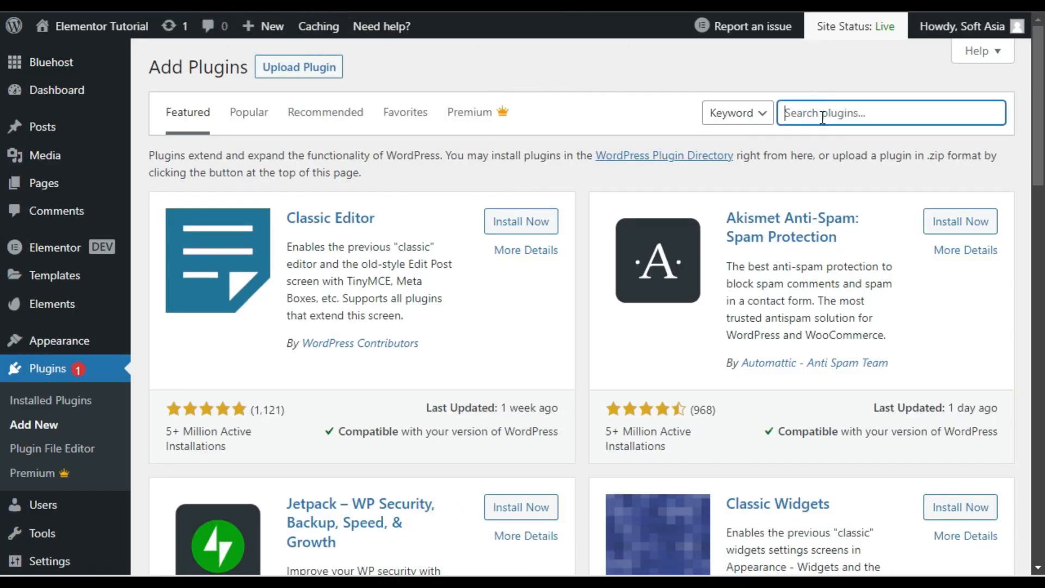
{"action": "type", "text": "LionScripts: IP Blocker Lite"}
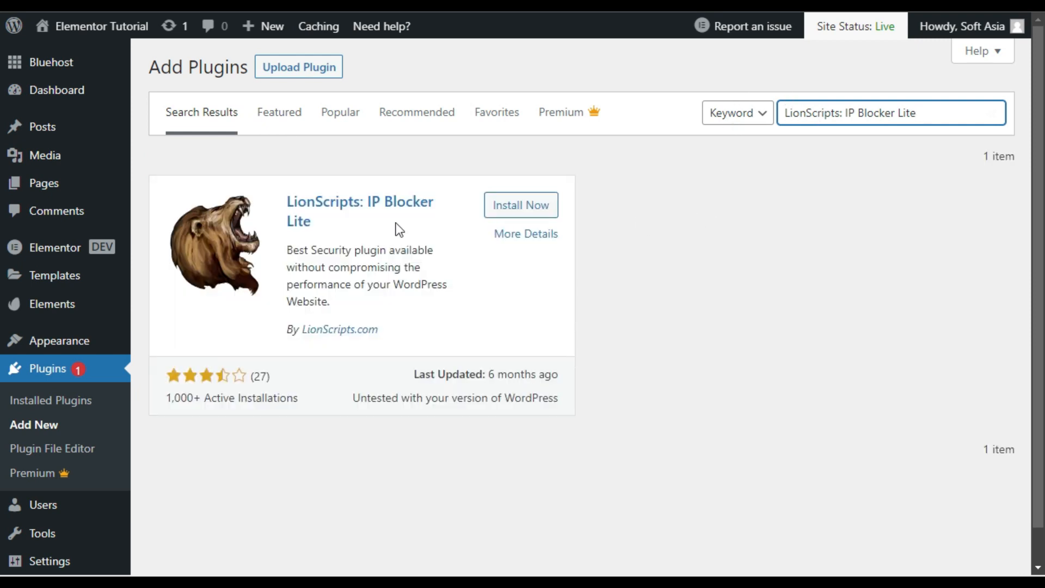
{"action": "left_click", "coordinate": [520, 205]}
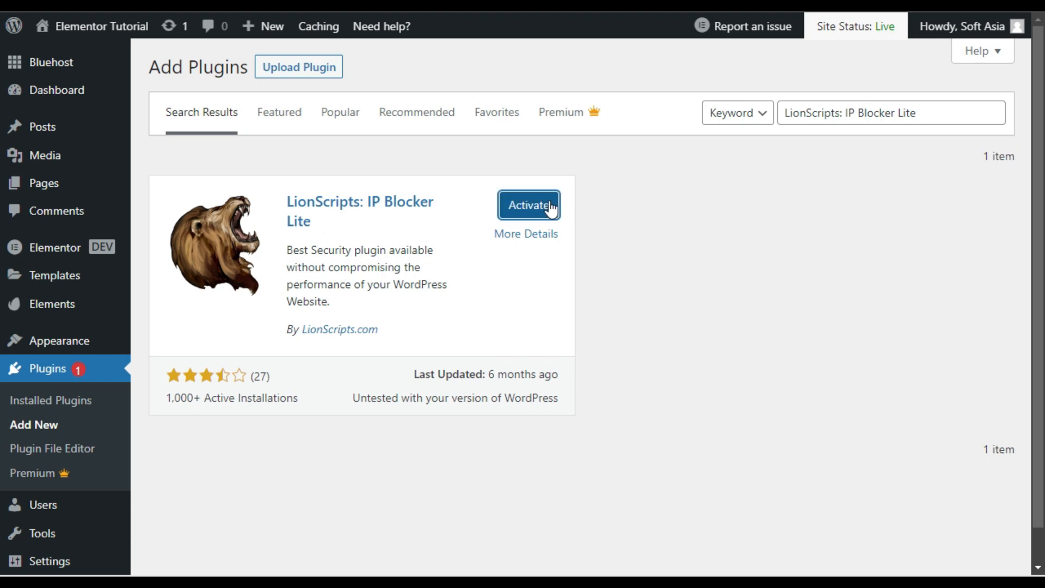
{"action": "left_click", "coordinate": [528, 206]}
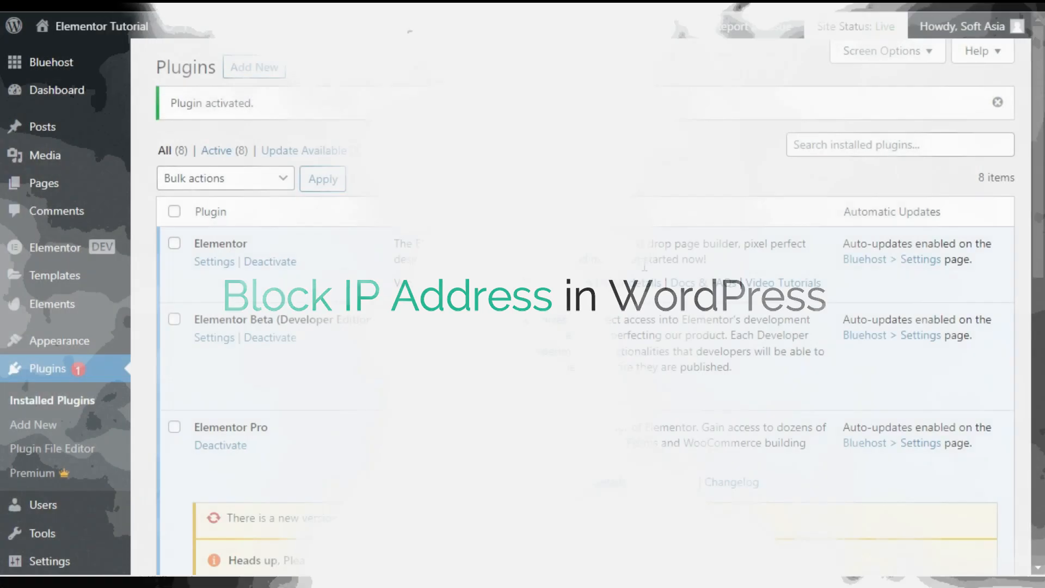
Go to the LionScripts IP Address Blocker settings page from the admin sidebar.
{"action": "scroll", "scroll_direction": "down", "scroll_amount": 3}
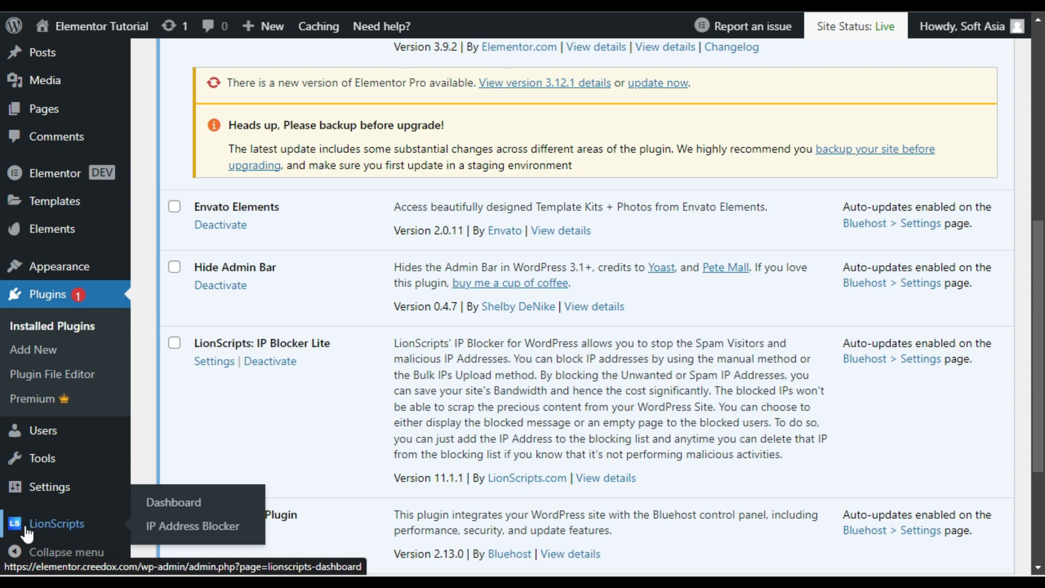
{"action": "mouse_move", "coordinate": [191, 526]}
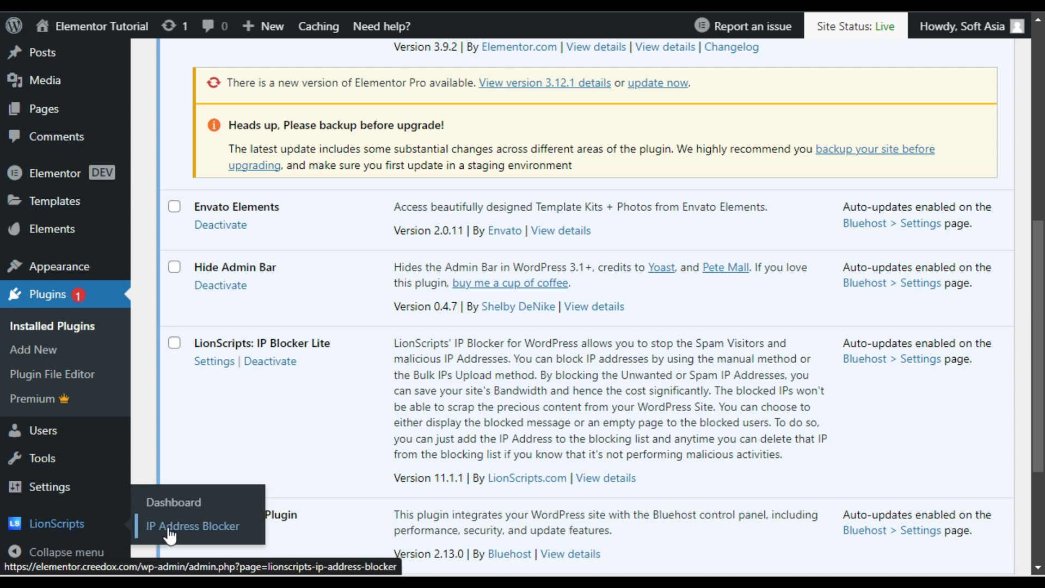
{"action": "mouse_move", "coordinate": [208, 534]}
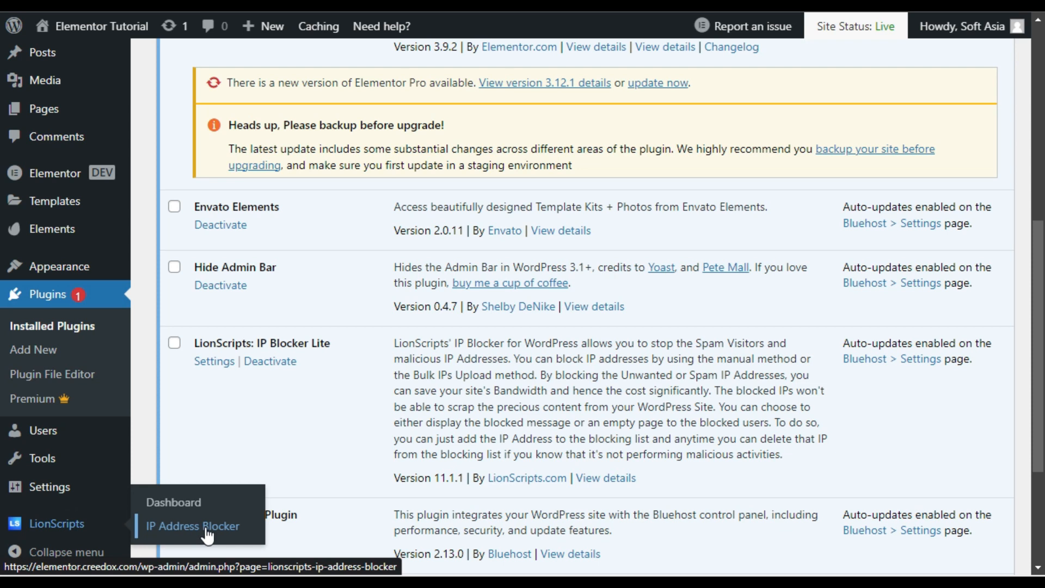
{"action": "left_click", "coordinate": [192, 526]}
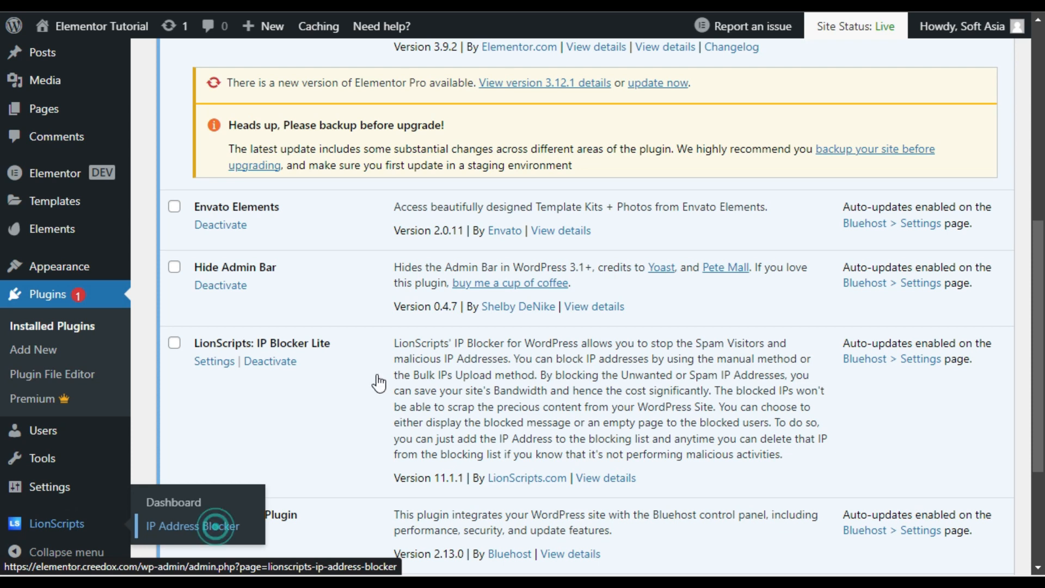
{"action": "left_click", "coordinate": [192, 526]}
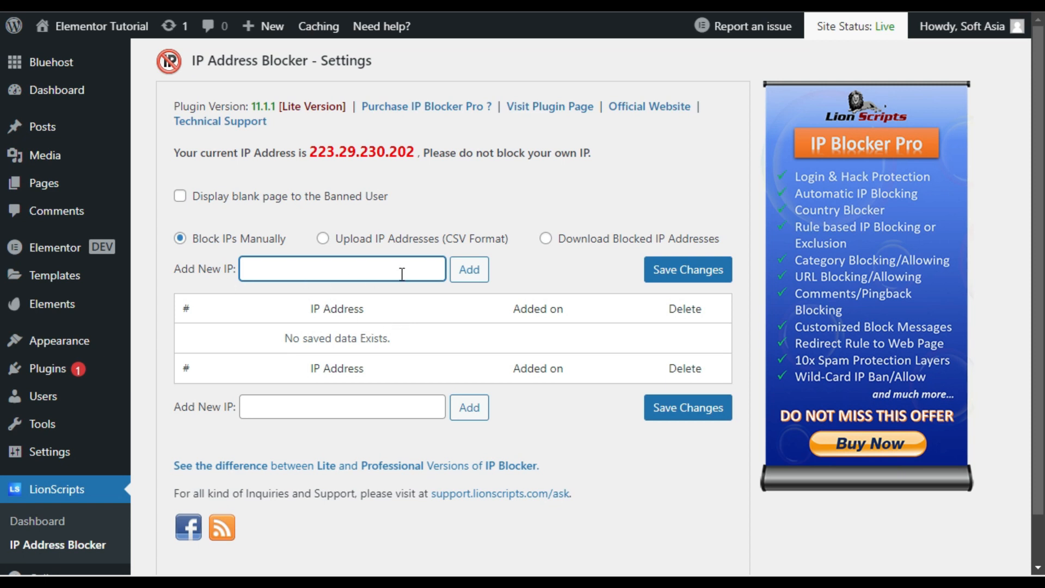
Add 77.111.245.10 as a new blocked IP and save the changes.
{"action": "left_click", "coordinate": [313, 269]}
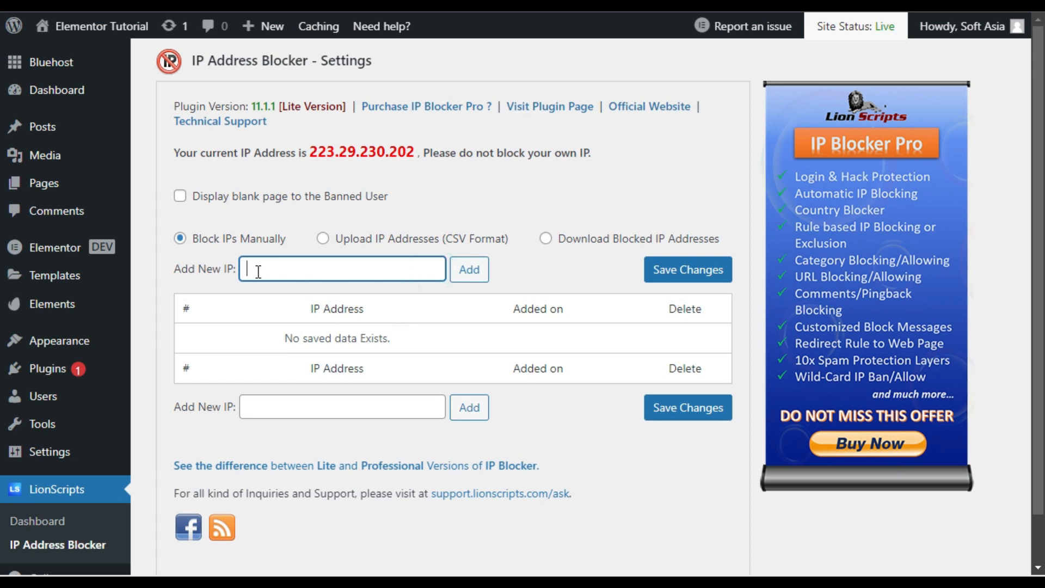
{"action": "mouse_move", "coordinate": [331, 271]}
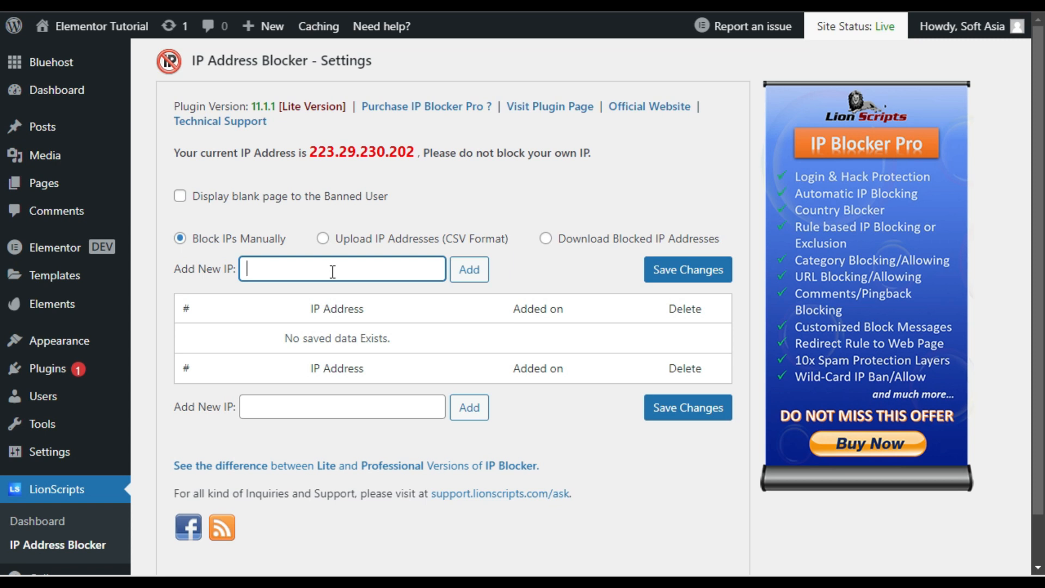
{"action": "mouse_move", "coordinate": [335, 311]}
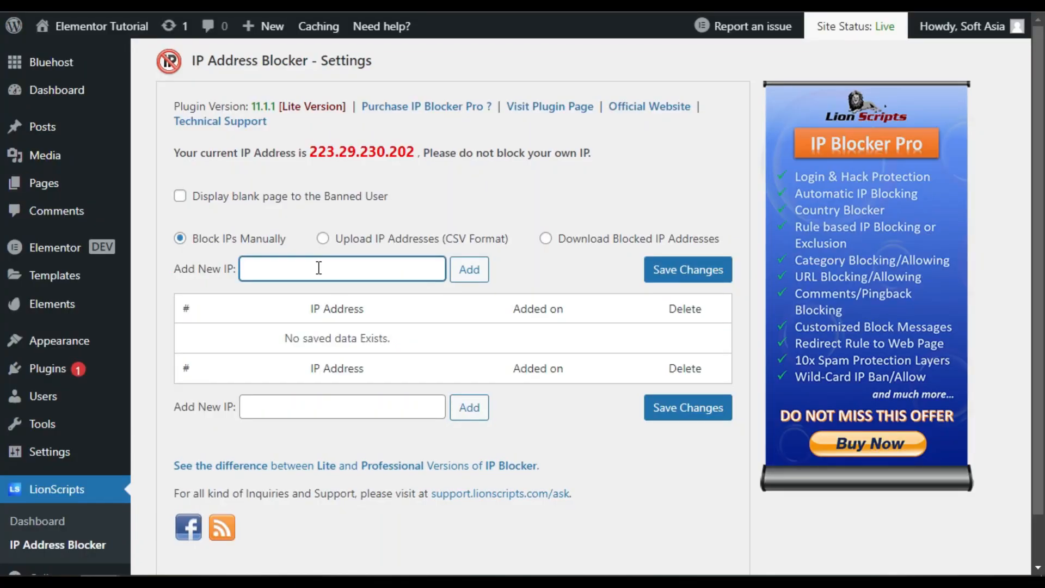
{"action": "type", "text": "77.111.245.10"}
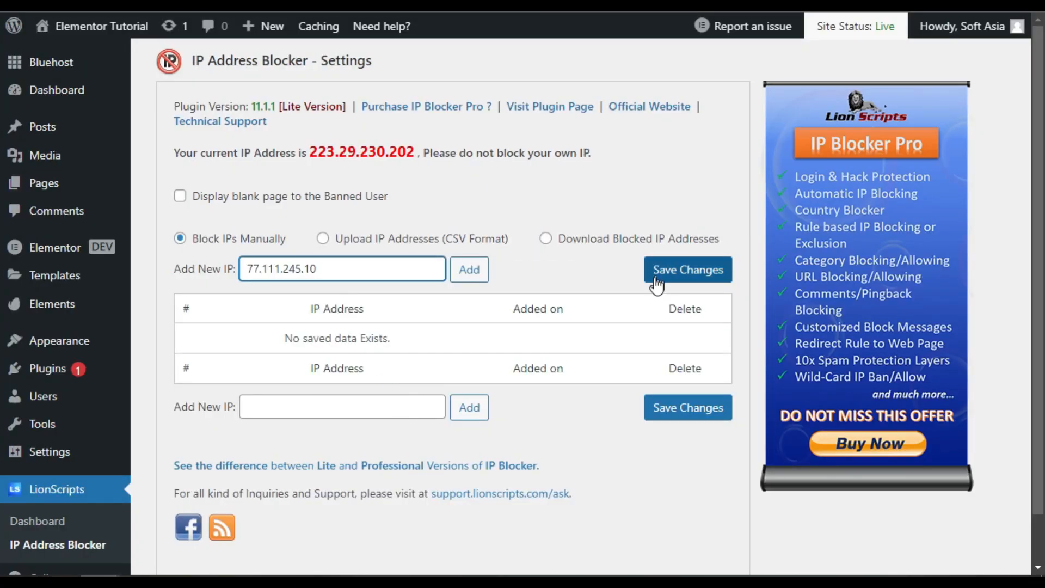
{"action": "left_click", "coordinate": [687, 269]}
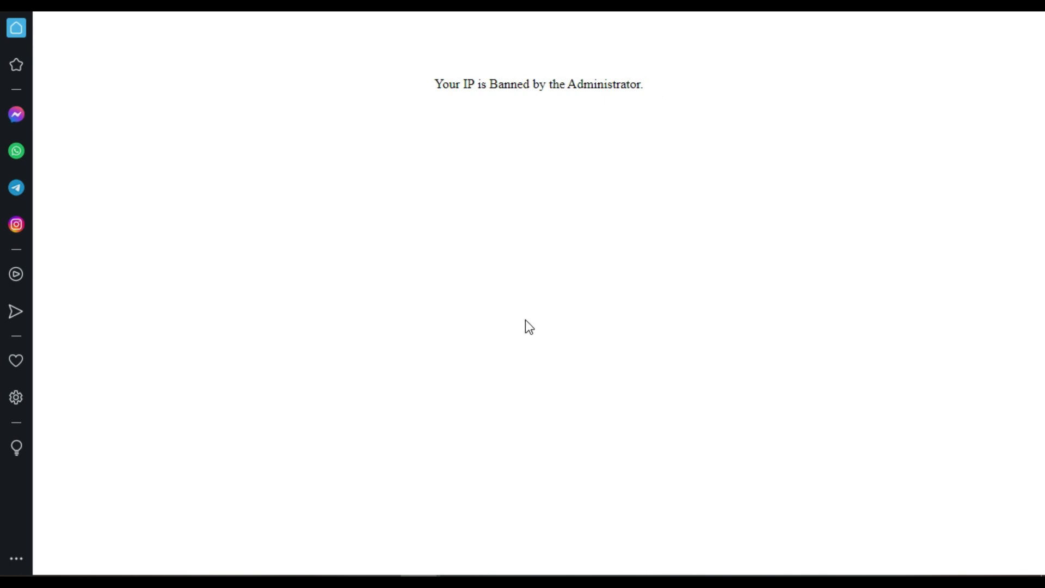
{"action": "mouse_move", "coordinate": [530, 322]}
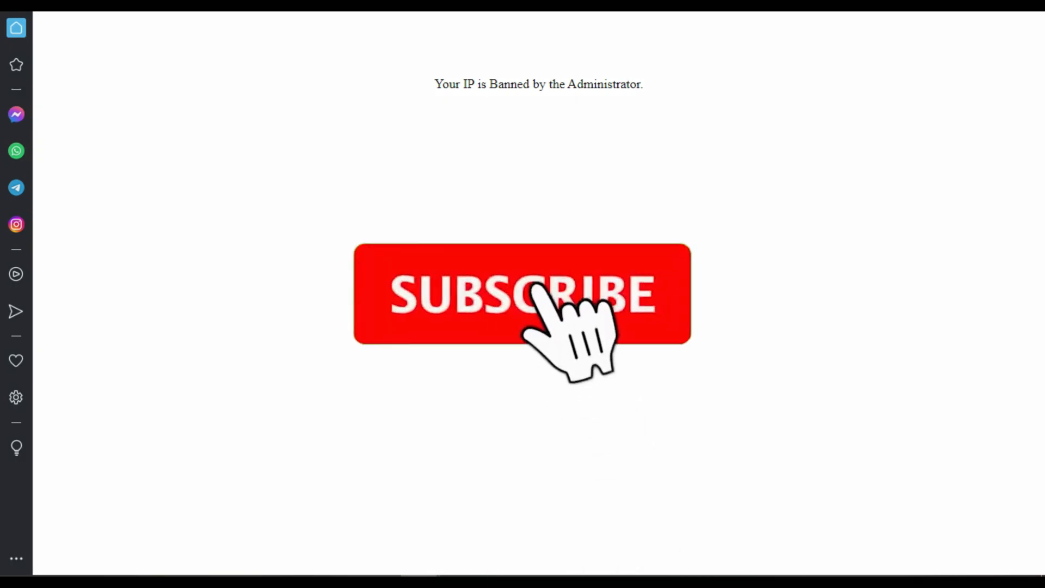
View the site as the blocked visitor showing 'Your IP is Banned by the Administrator.'.
{"action": "left_click", "coordinate": [521, 295]}
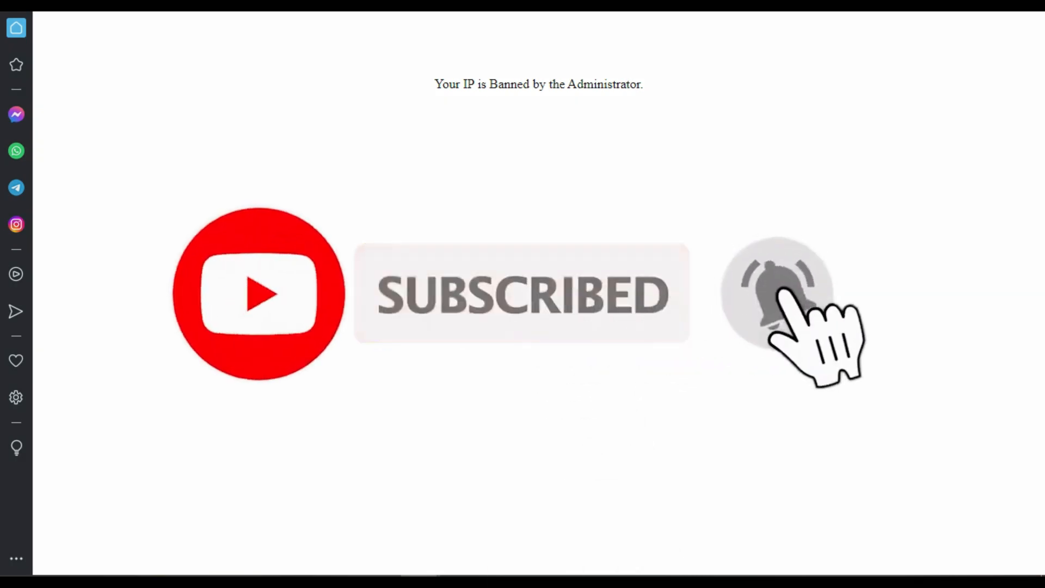